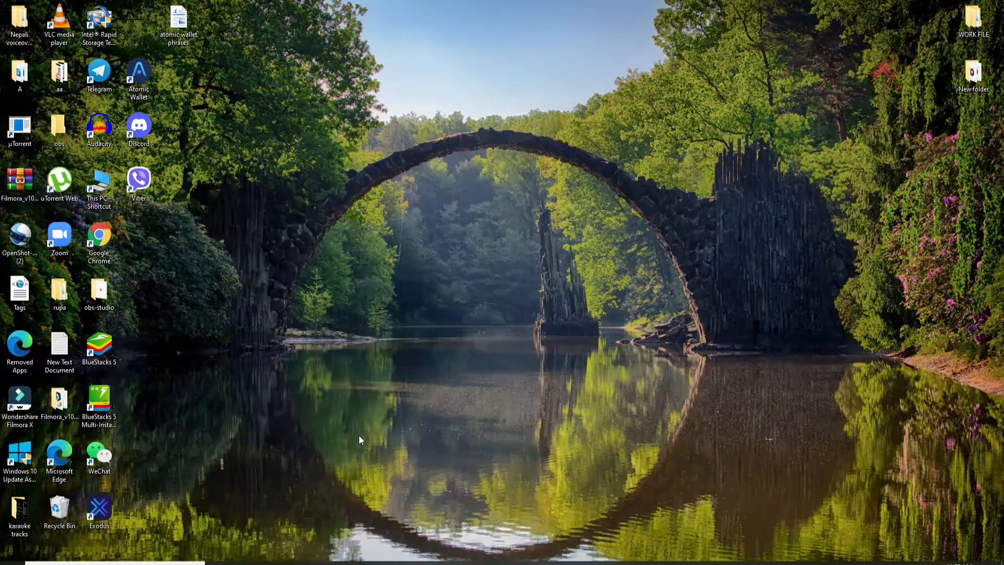
{"action": "mouse_move", "coordinate": [384, 390]}
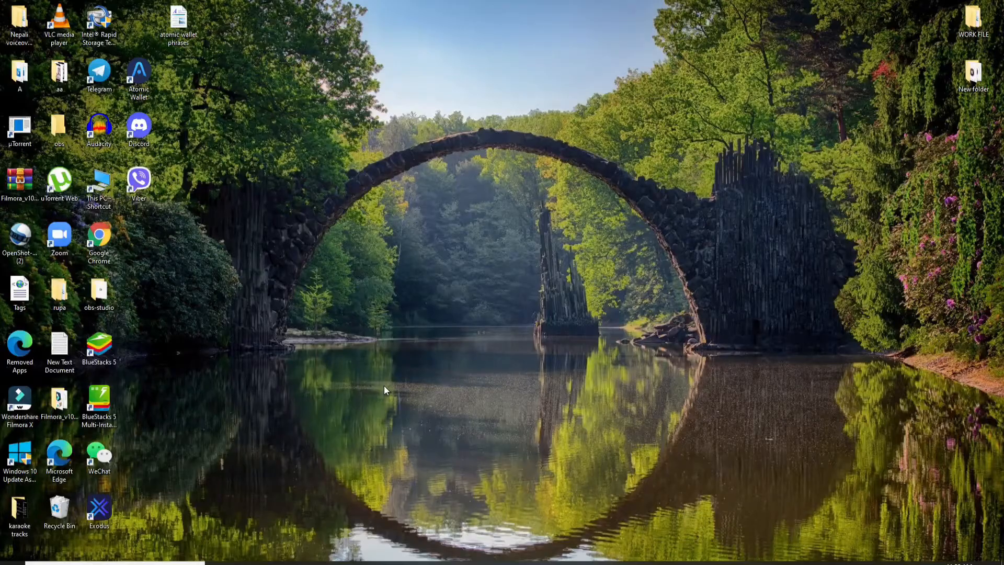
{"action": "mouse_move", "coordinate": [320, 537]}
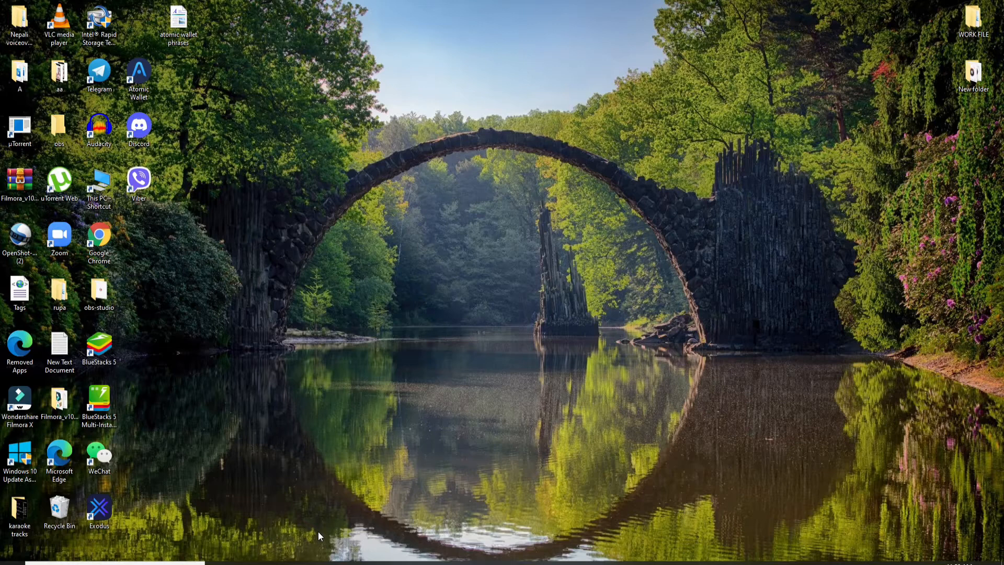
{"action": "mouse_move", "coordinate": [374, 476]}
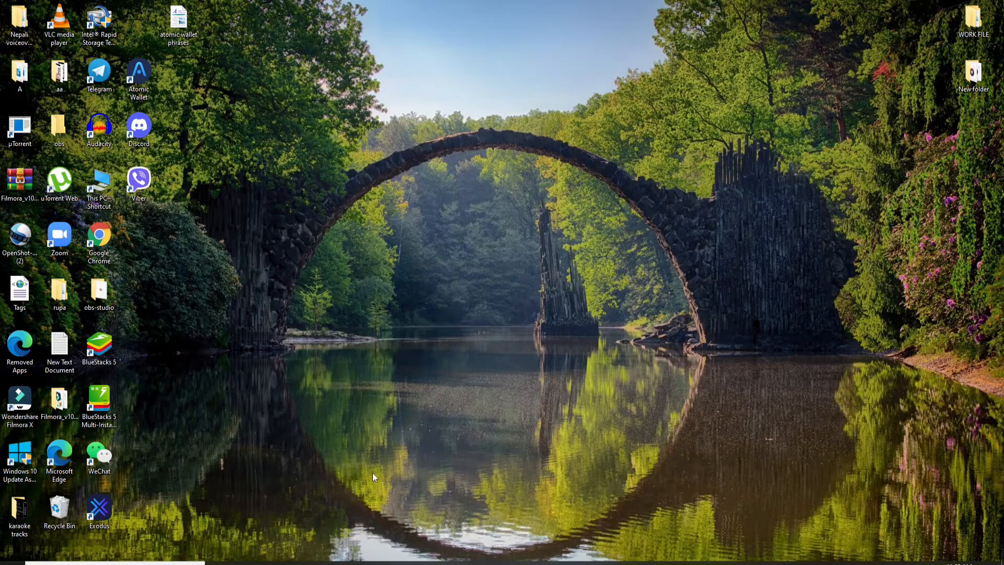
Launch BlueStacks 5 from the desktop shortcut and maximize its window.
{"action": "left_click", "coordinate": [99, 345]}
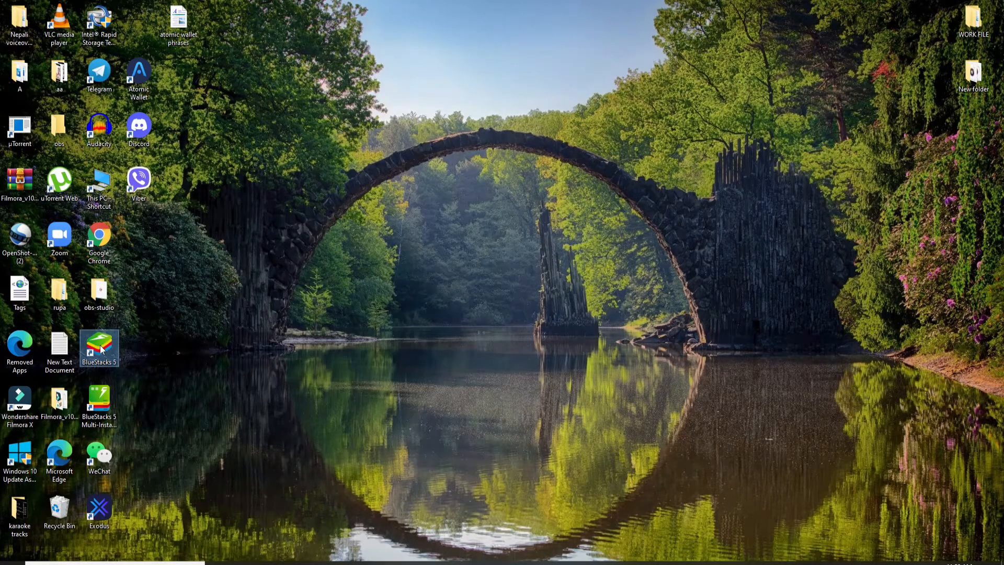
{"action": "double_click", "coordinate": [99, 348]}
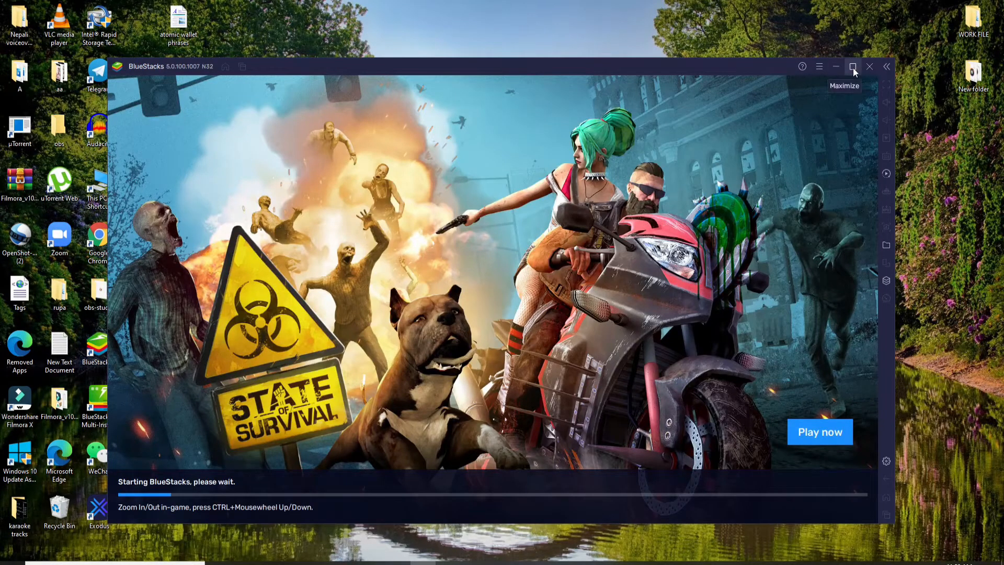
{"action": "left_click", "coordinate": [852, 66]}
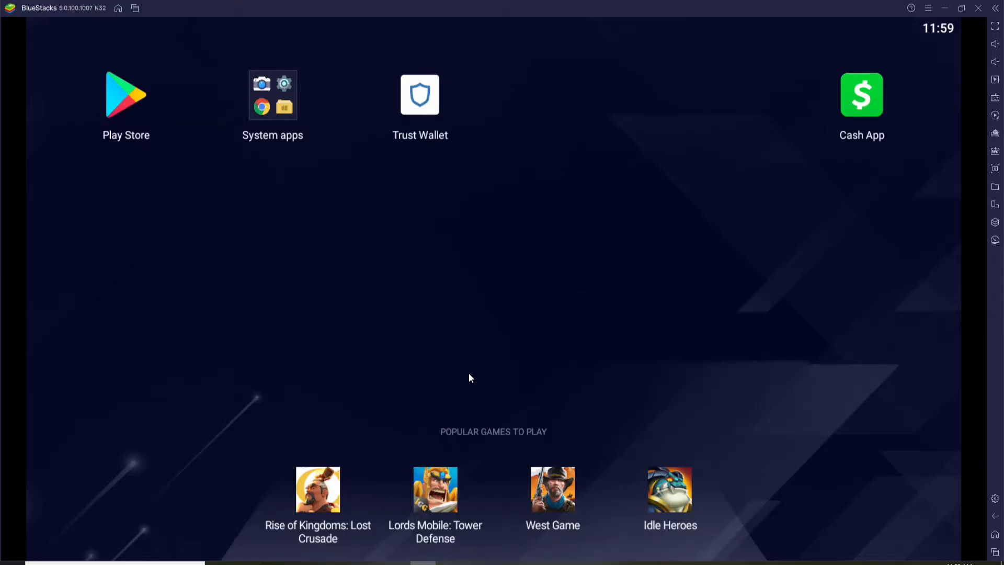
{"action": "mouse_move", "coordinate": [541, 344]}
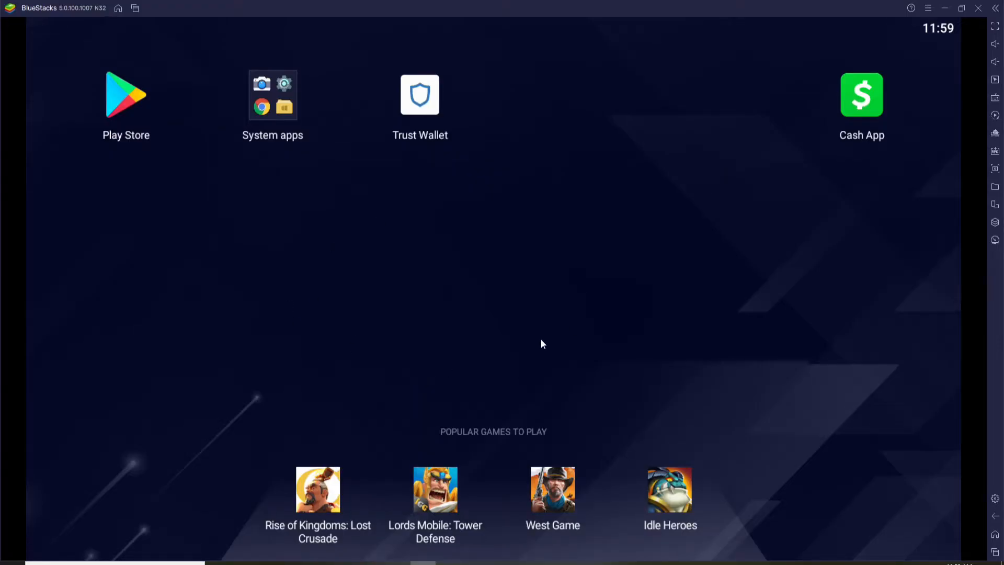
{"action": "mouse_move", "coordinate": [425, 106]}
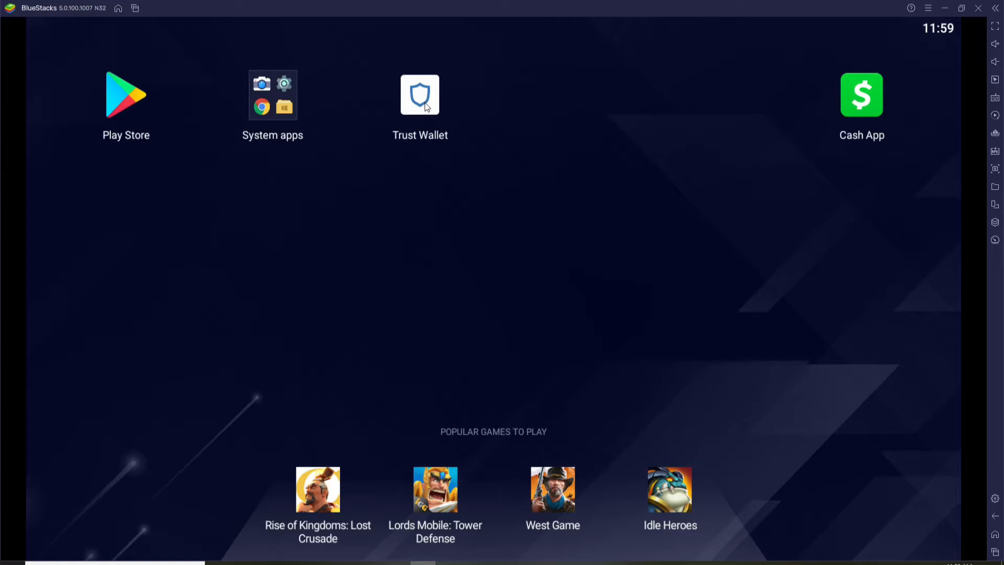
Open Trust Wallet, accept the Terms of Service and Privacy Policy, and continue.
{"action": "left_click", "coordinate": [420, 94]}
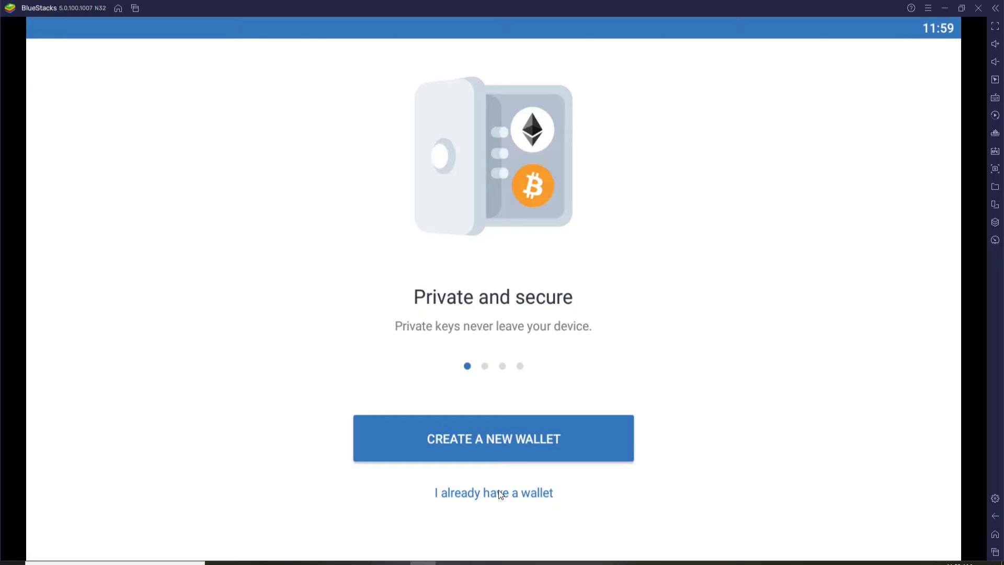
{"action": "mouse_move", "coordinate": [493, 439]}
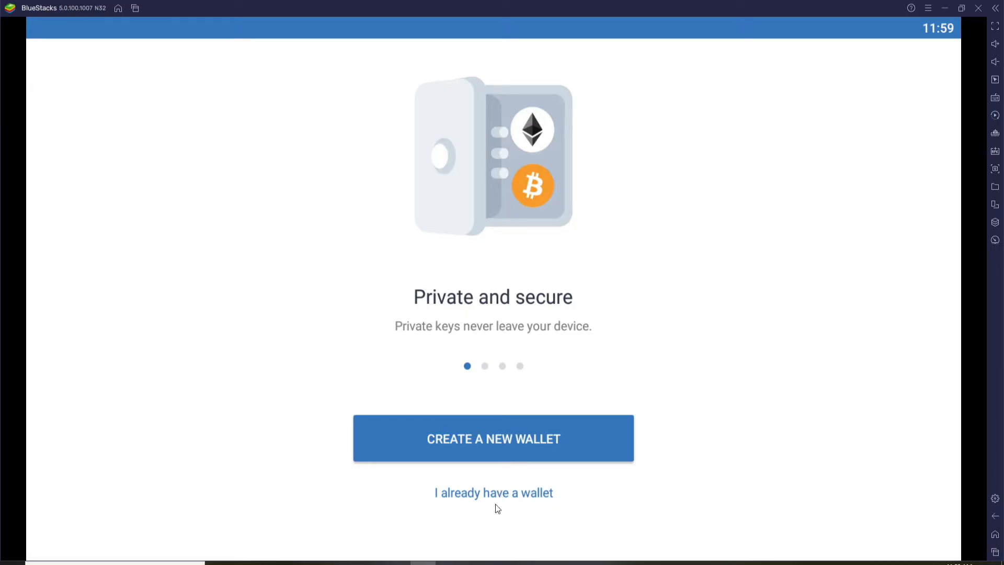
{"action": "mouse_move", "coordinate": [513, 496]}
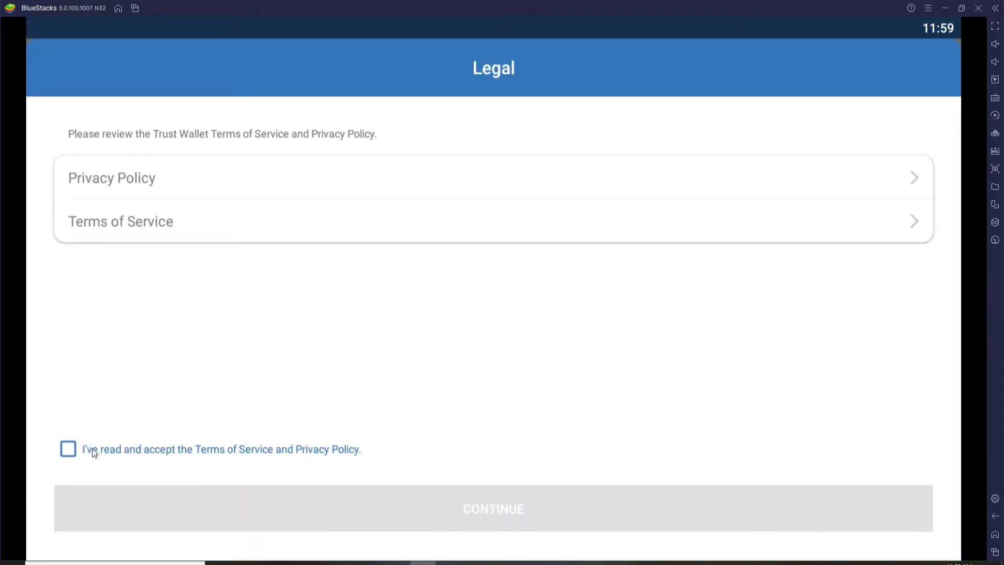
{"action": "left_click", "coordinate": [68, 448]}
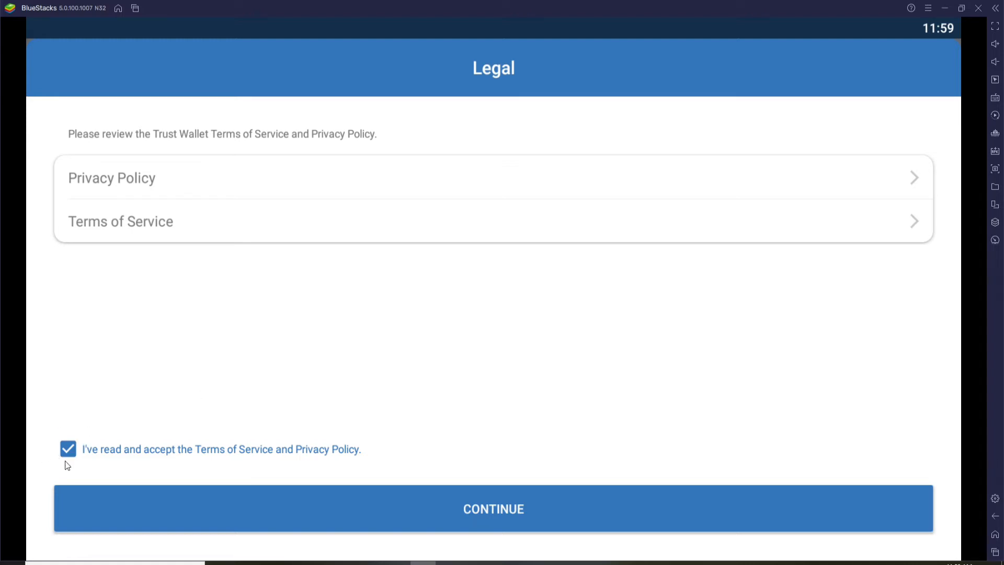
{"action": "left_click", "coordinate": [493, 508]}
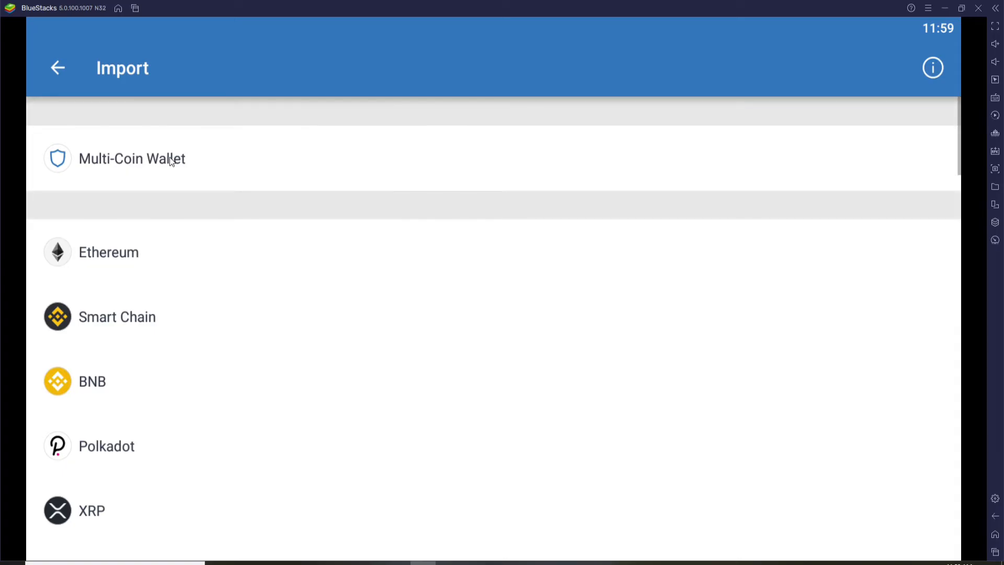
Choose Multi-Coin Wallet and import it from the entered recovery phrase.
{"action": "left_click", "coordinate": [131, 159]}
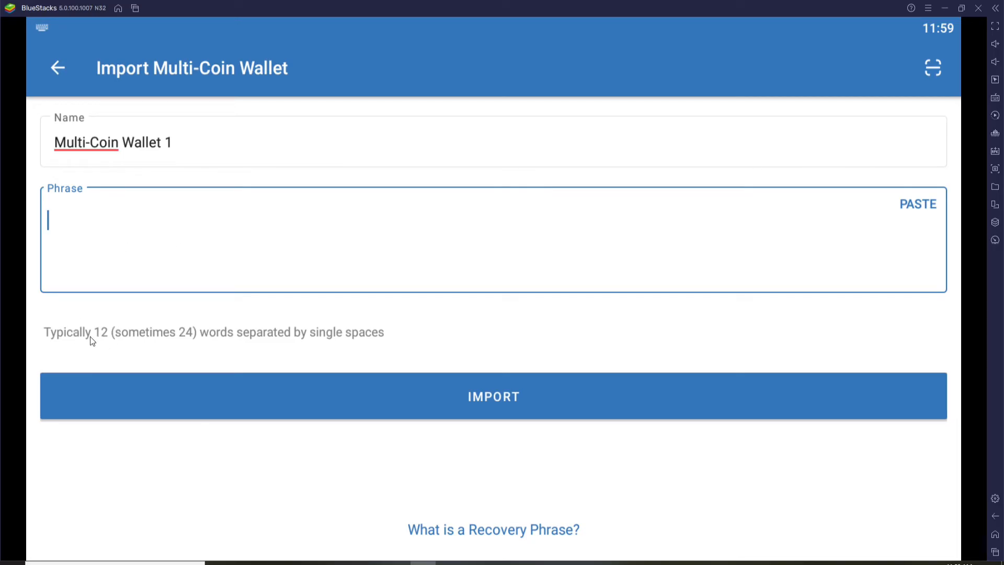
{"action": "mouse_move", "coordinate": [252, 362]}
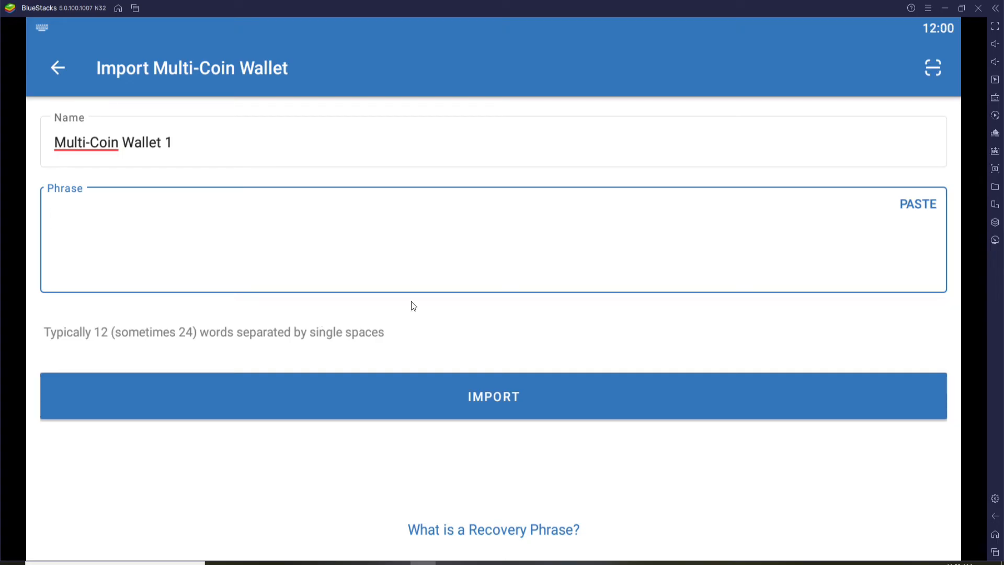
{"action": "mouse_move", "coordinate": [206, 226]}
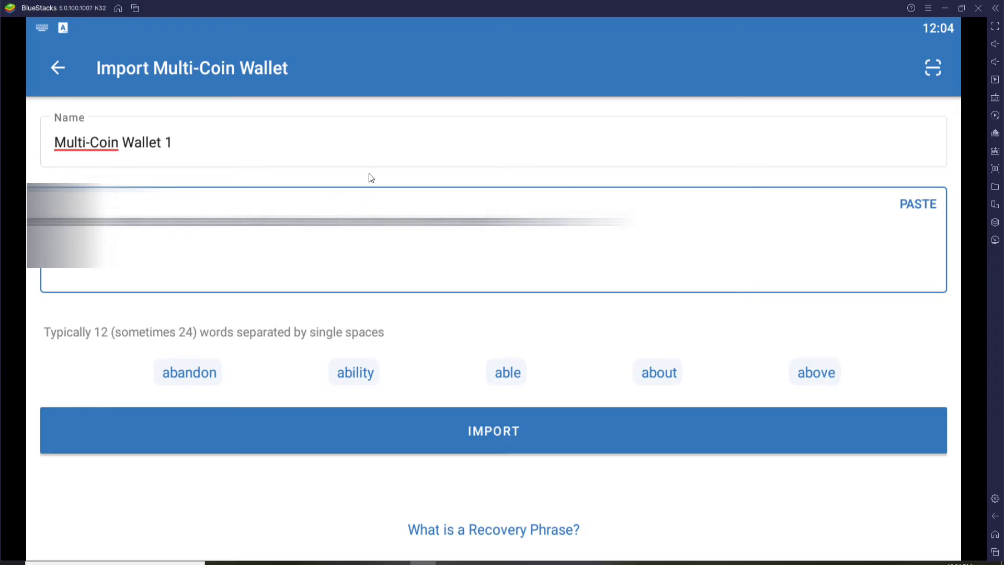
{"action": "left_click", "coordinate": [493, 431]}
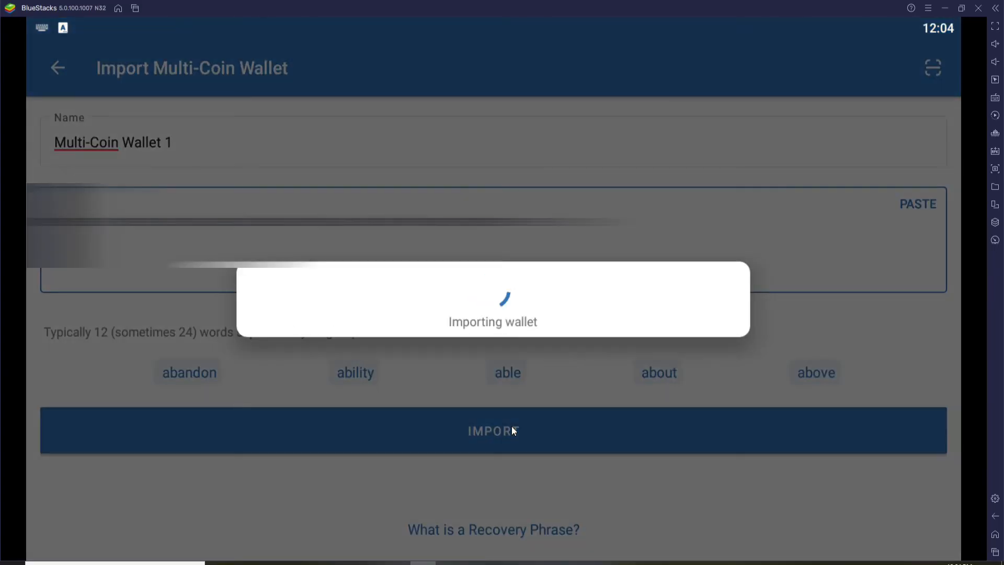
Confirm the import of Multi-Coin Wallet 1, then close and exit BlueStacks.
{"action": "left_click", "coordinate": [492, 430]}
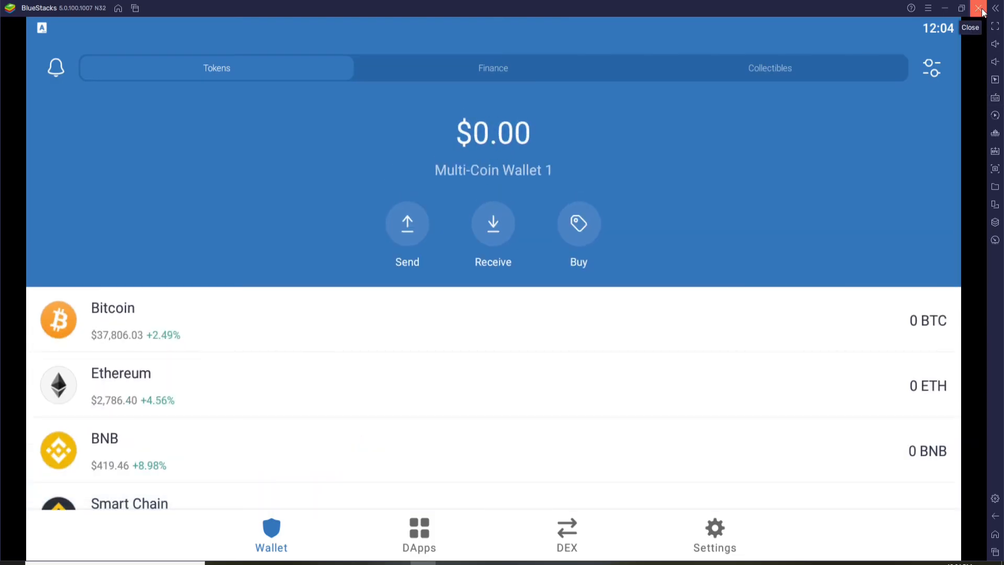
{"action": "left_click", "coordinate": [979, 8]}
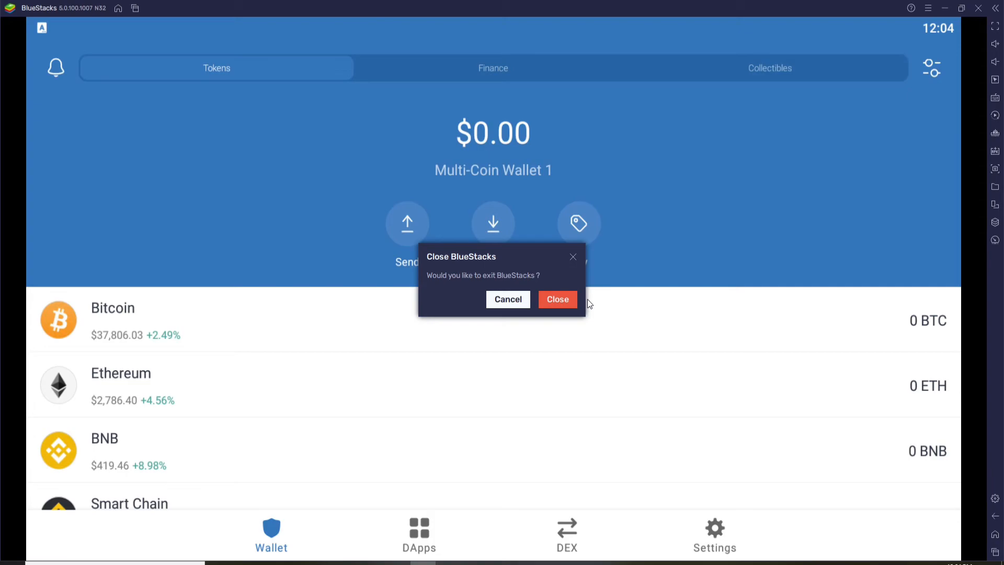
{"action": "left_click", "coordinate": [556, 299]}
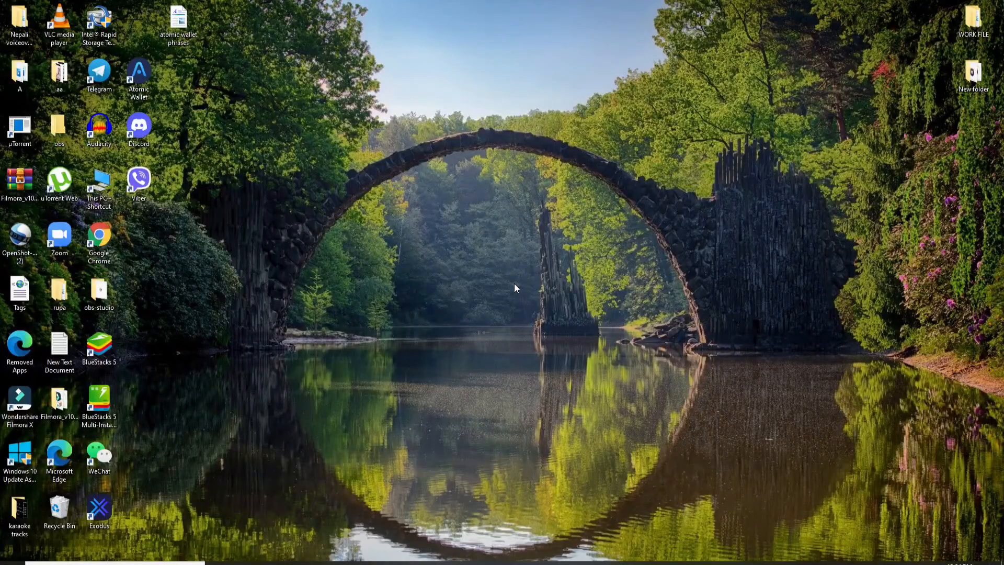